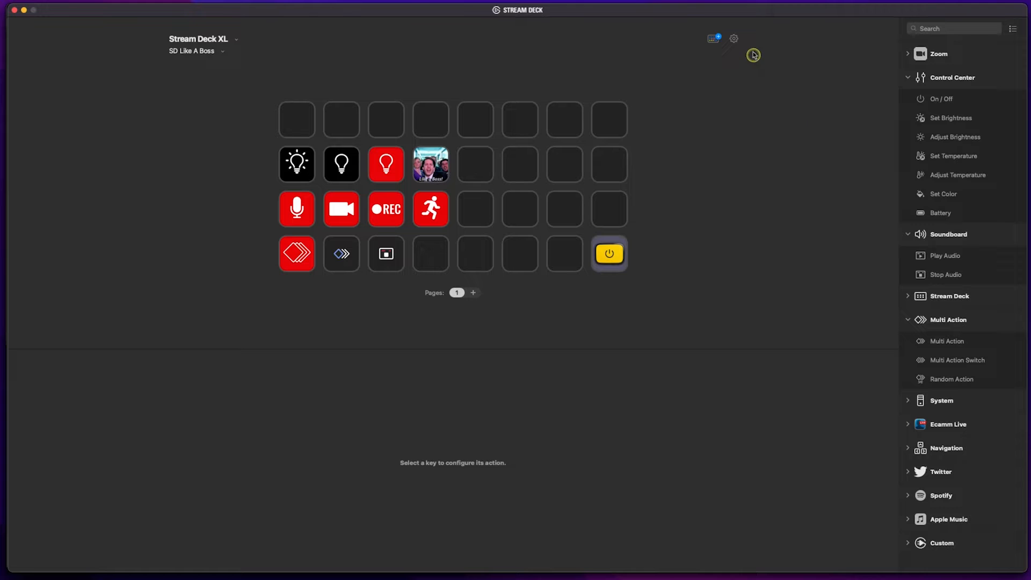
pyautogui.moveTo(711, 50)
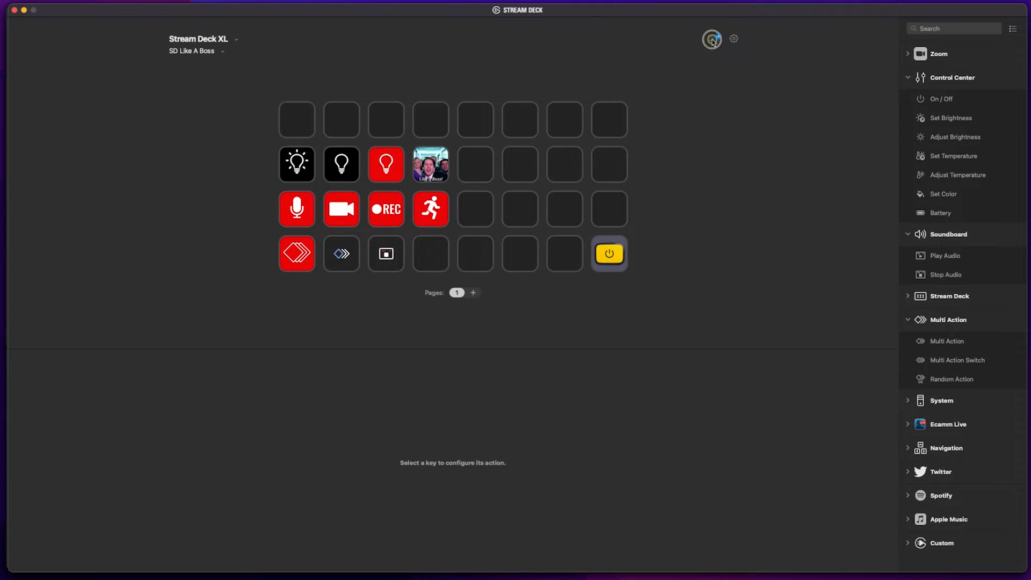
# Step: Search the Store's Plugins section for 'zoom', listing the installed Zoom Plugin
pyautogui.click(711, 39)
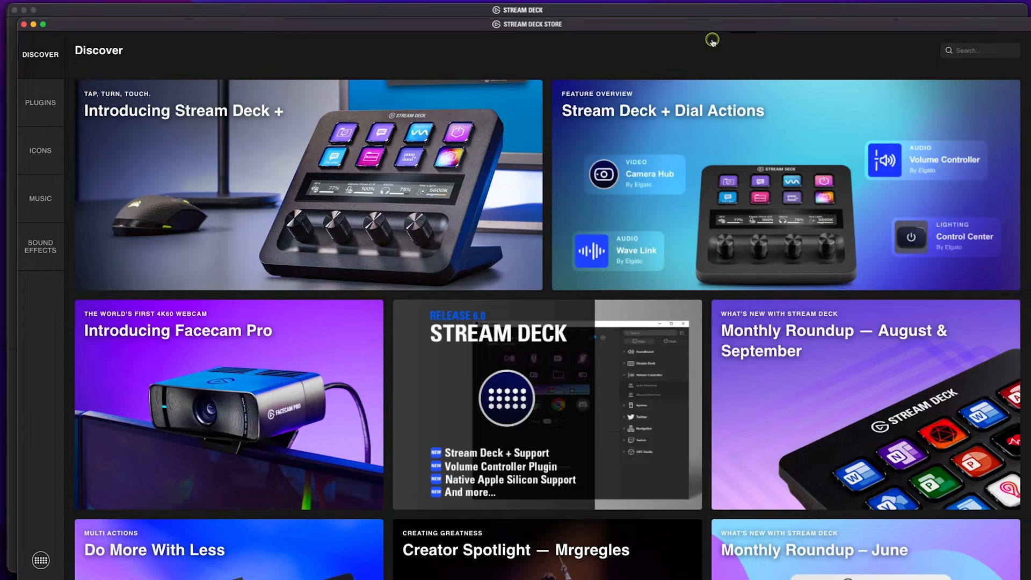
pyautogui.moveTo(65, 98)
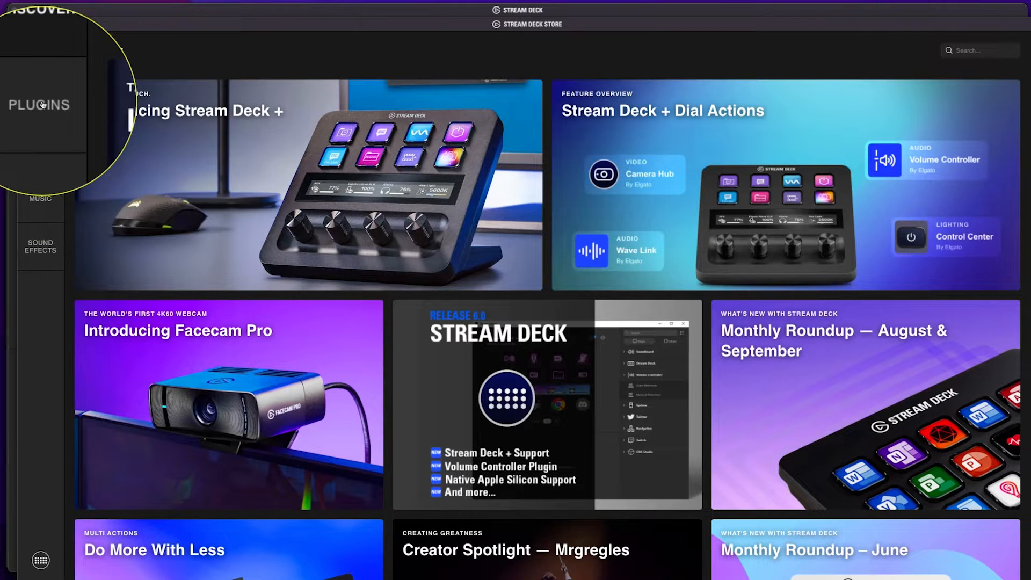
pyautogui.click(39, 104)
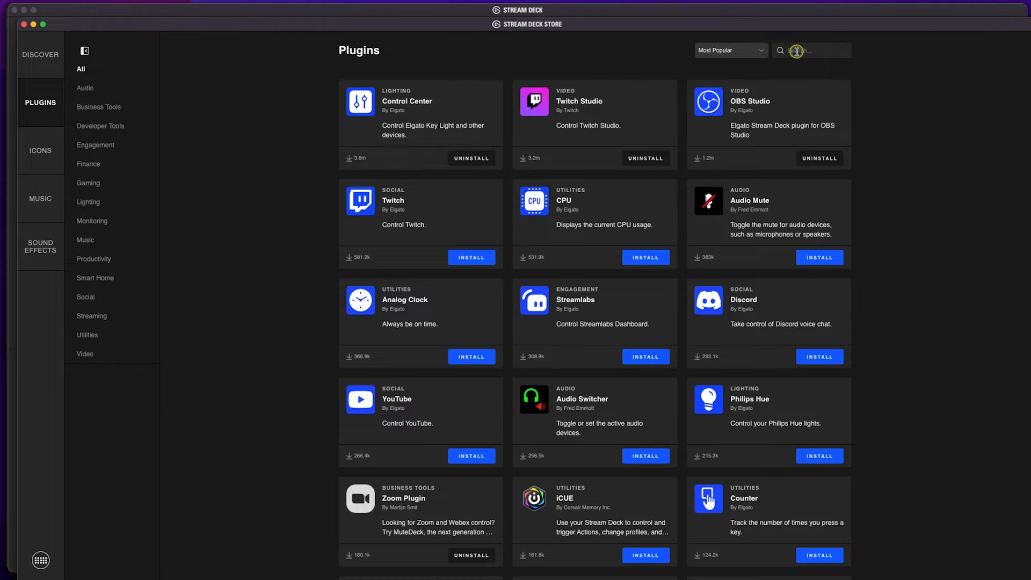
pyautogui.write('z')
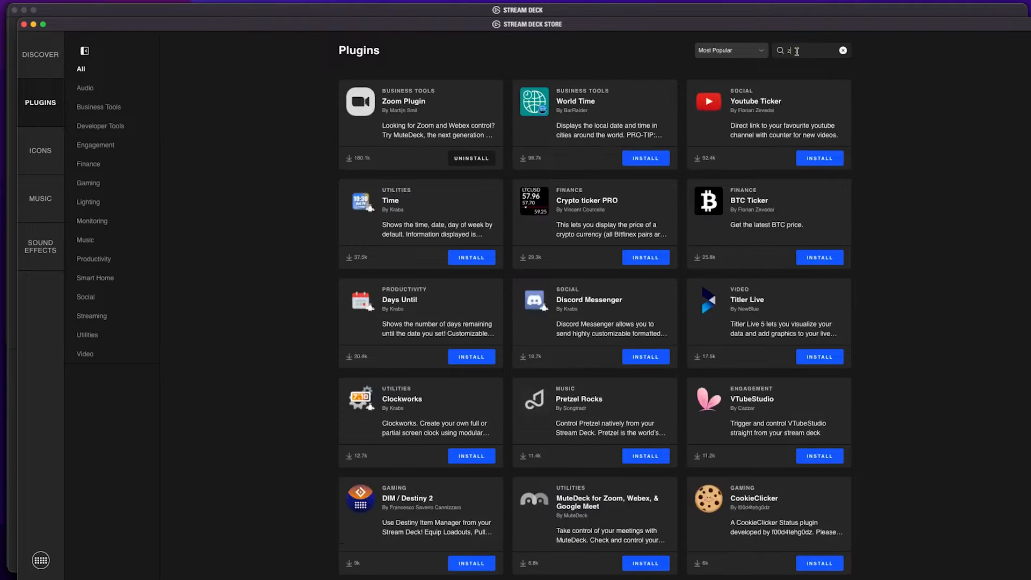
pyautogui.write('oom')
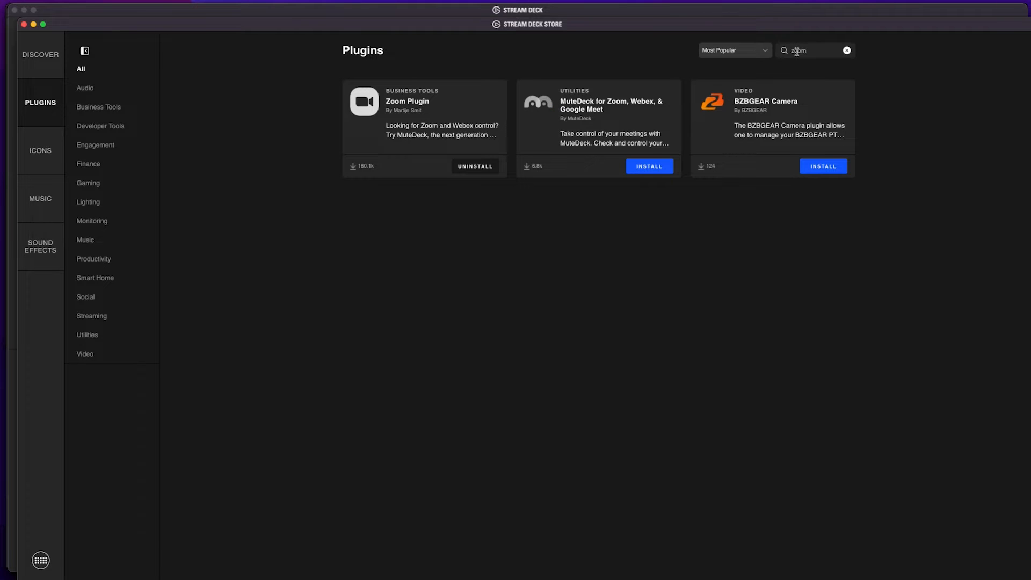
pyautogui.click(424, 118)
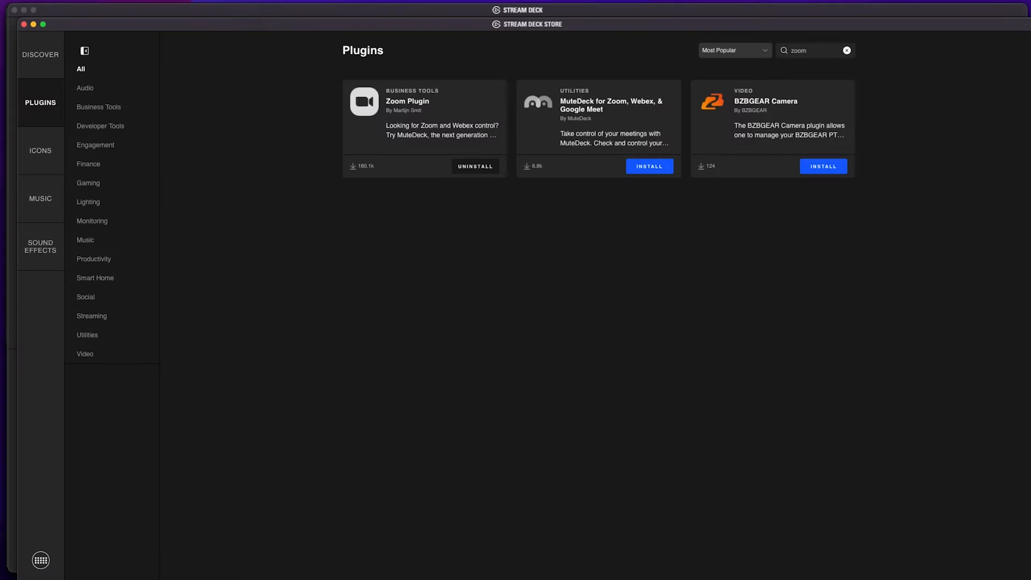
pyautogui.moveTo(23, 24)
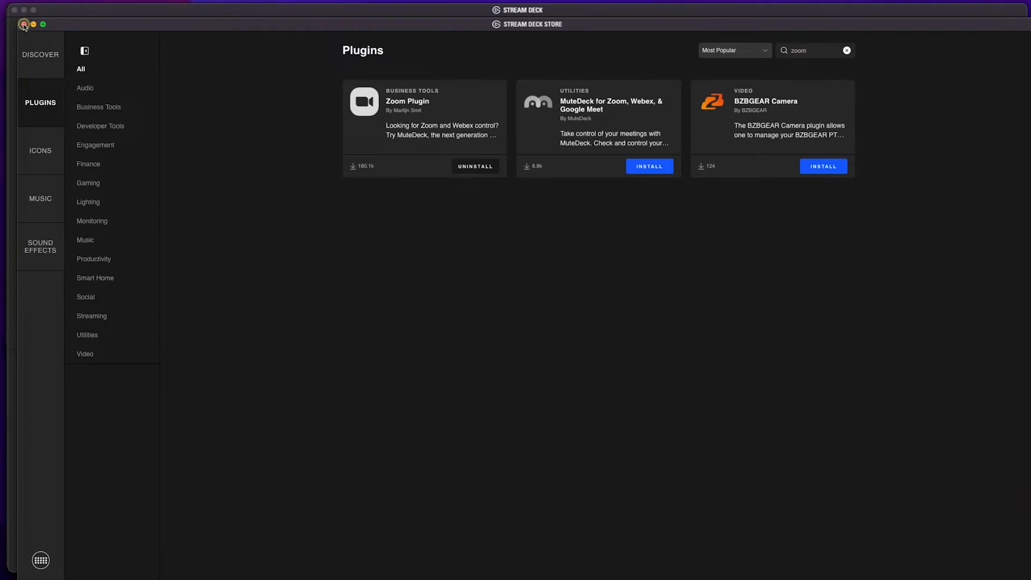
# Step: Close the Store and return to the key layout with the Zoom actions category
pyautogui.click(13, 9)
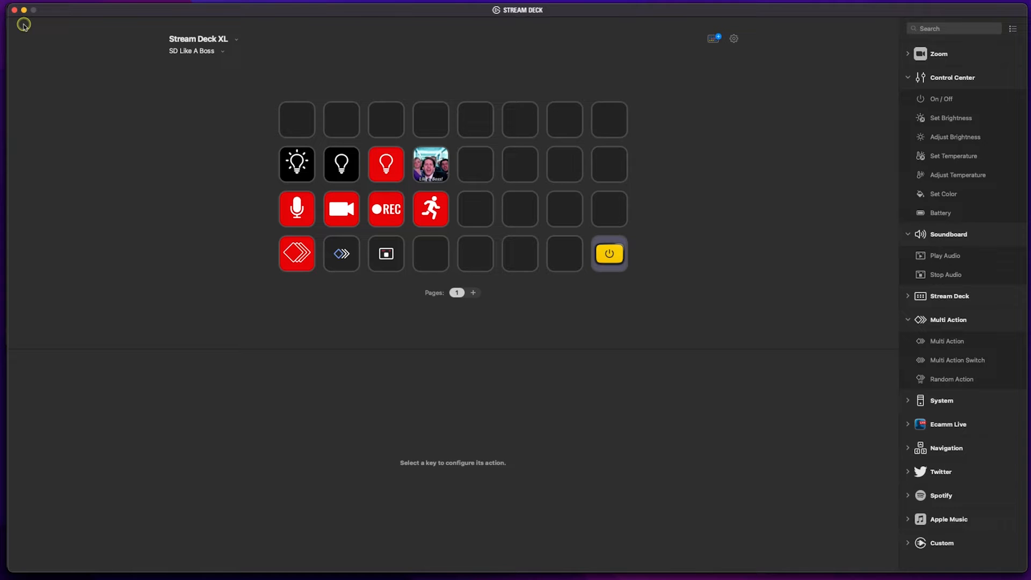
pyautogui.moveTo(25, 28)
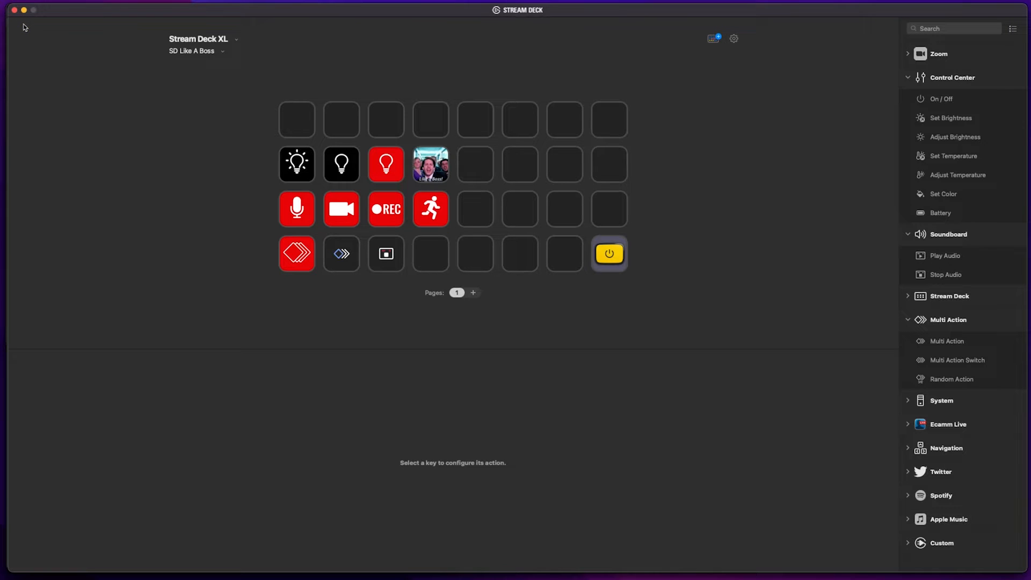
pyautogui.moveTo(953, 175)
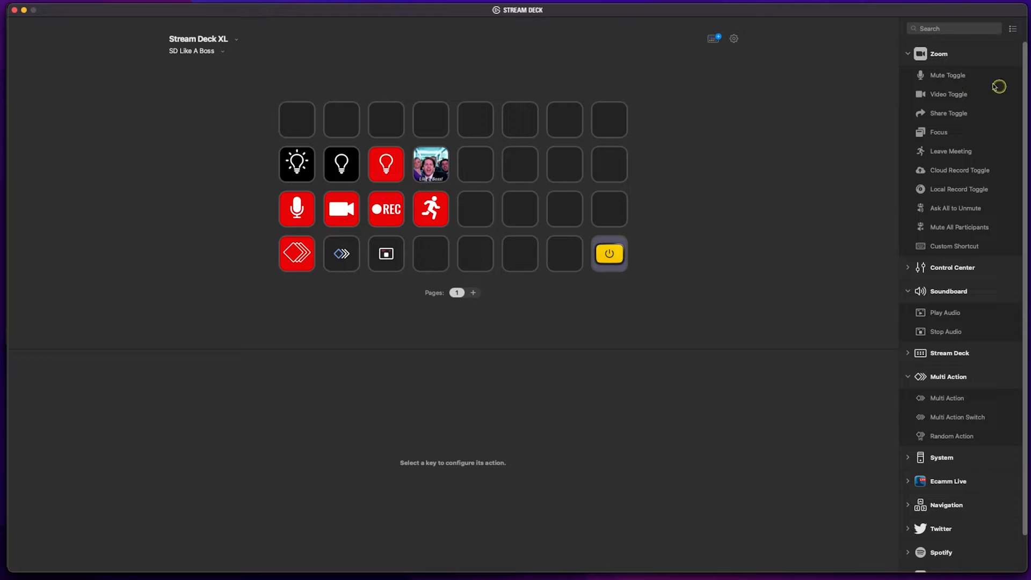
pyautogui.moveTo(980, 86)
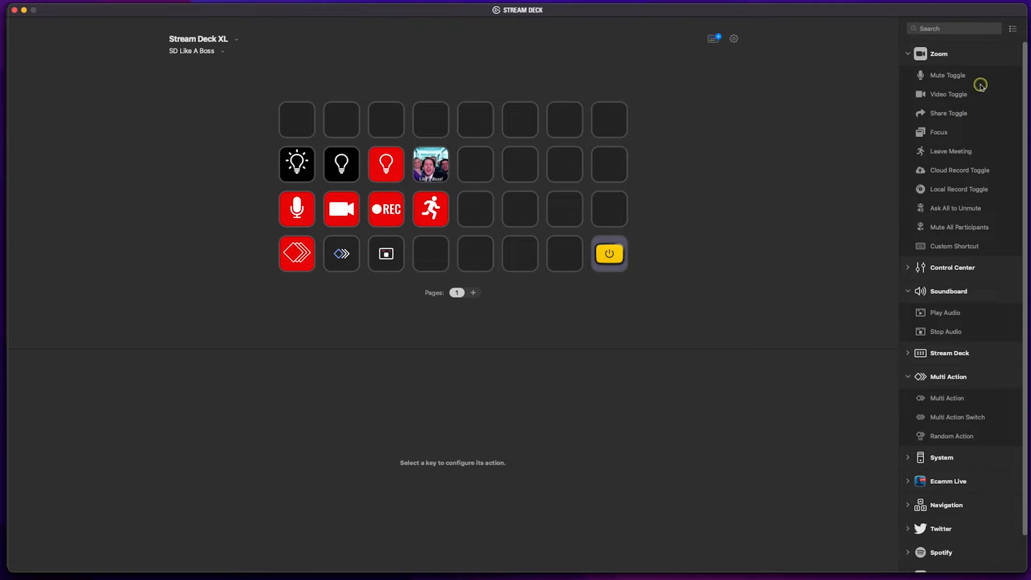
pyautogui.moveTo(955, 94)
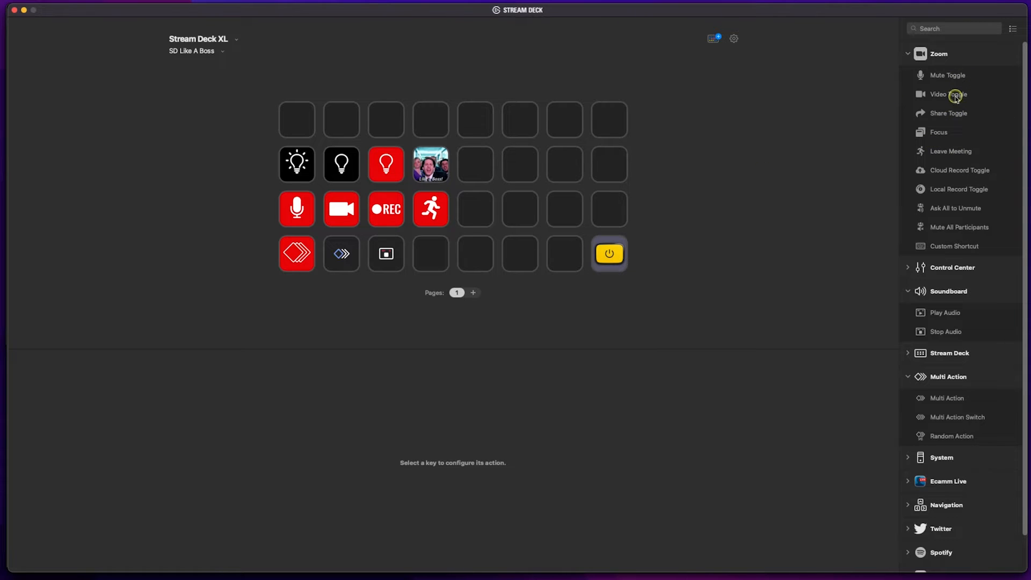
pyautogui.moveTo(947, 95)
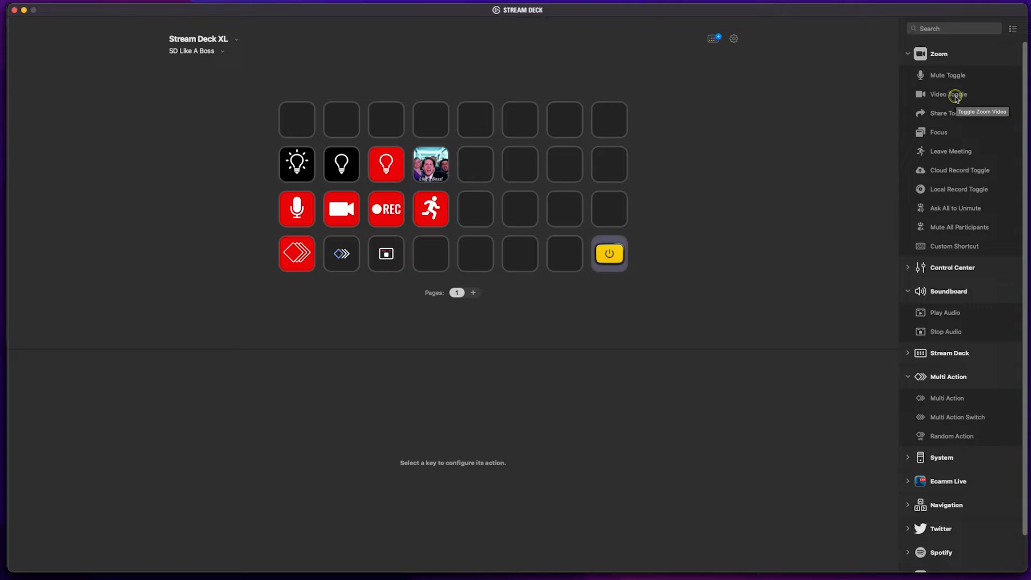
pyautogui.moveTo(950, 150)
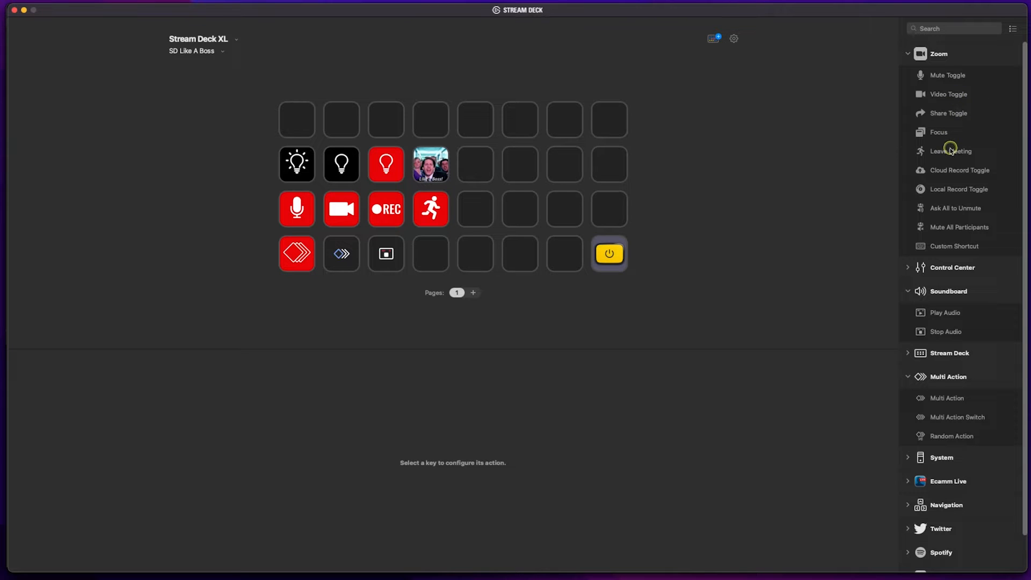
pyautogui.moveTo(980, 208)
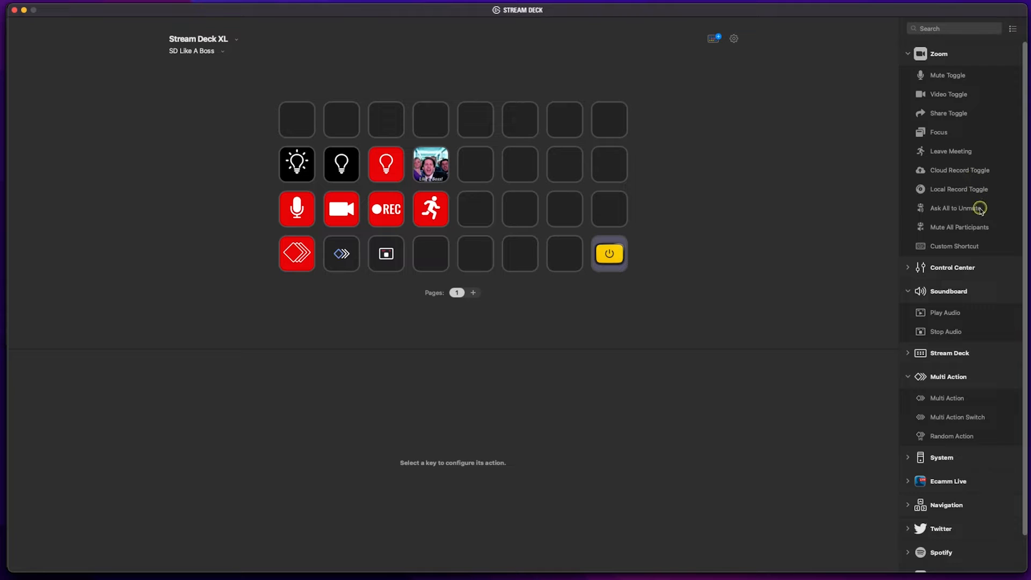
pyautogui.moveTo(963, 227)
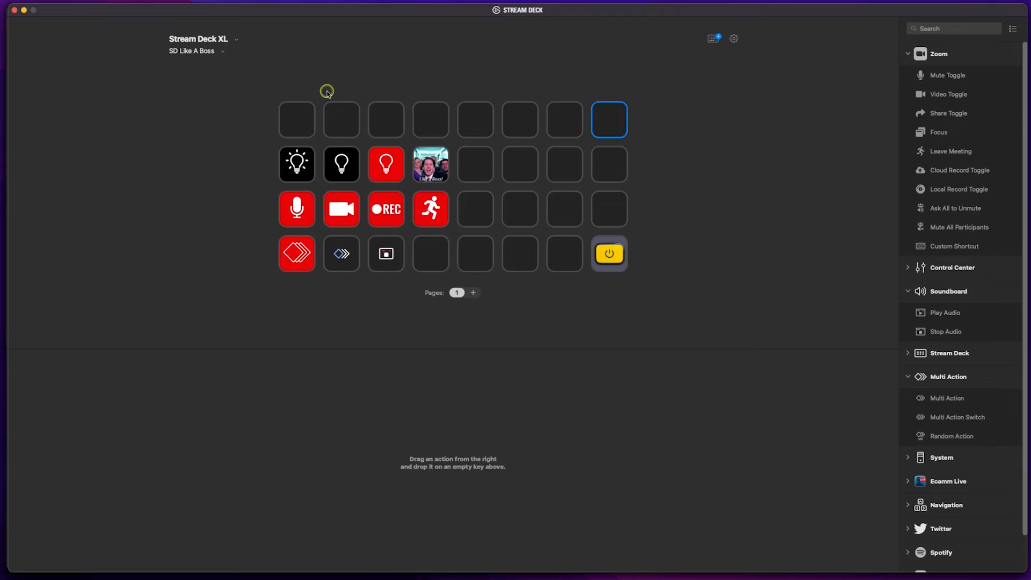
pyautogui.moveTo(554, 177)
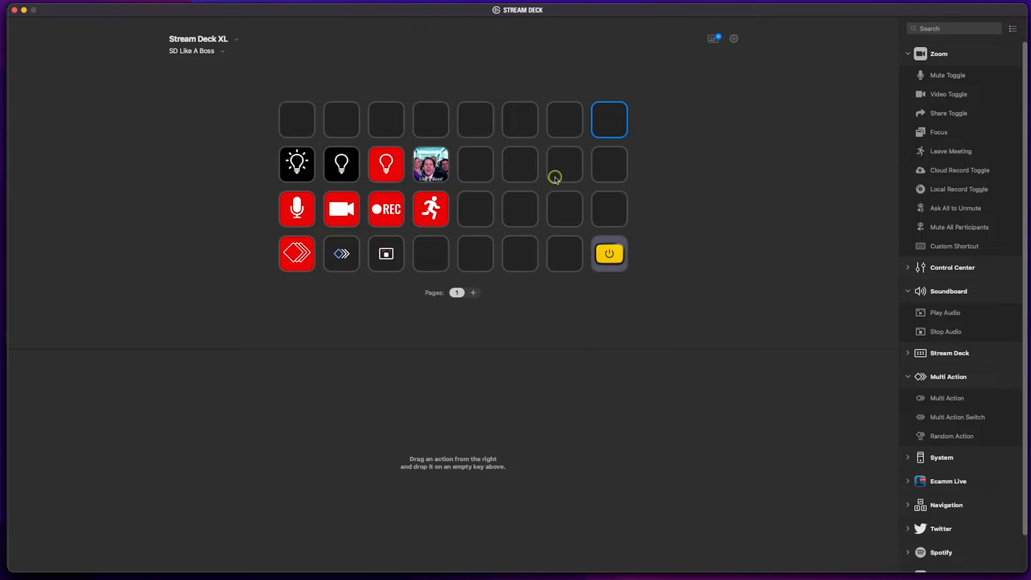
pyautogui.moveTo(289, 232)
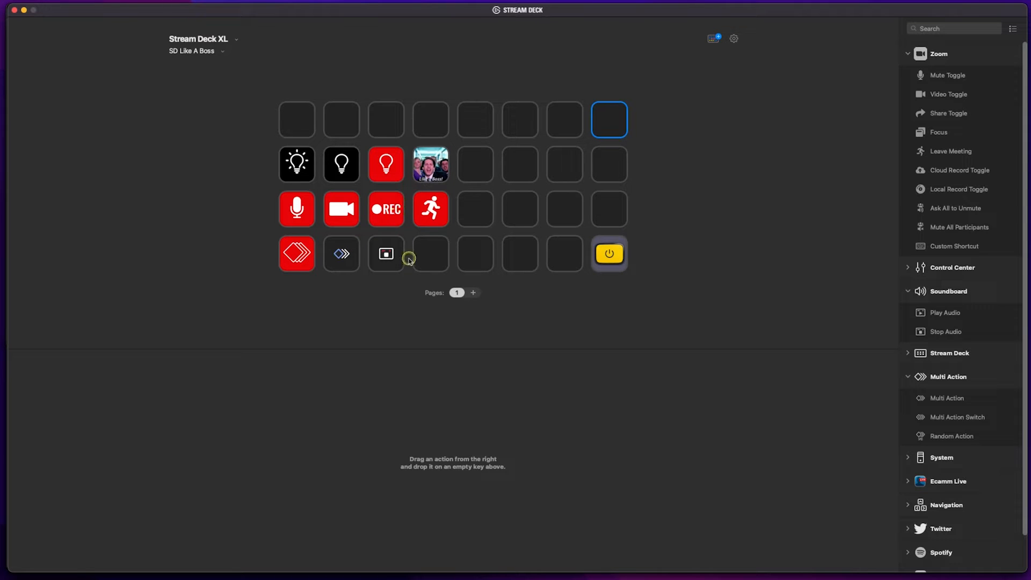
pyautogui.moveTo(386, 210)
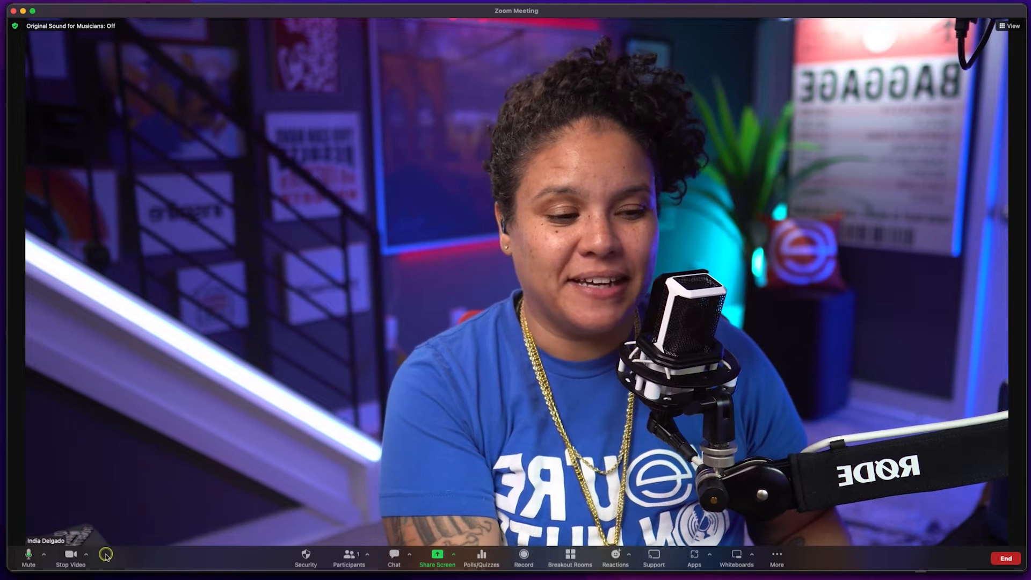
pyautogui.moveTo(71, 554)
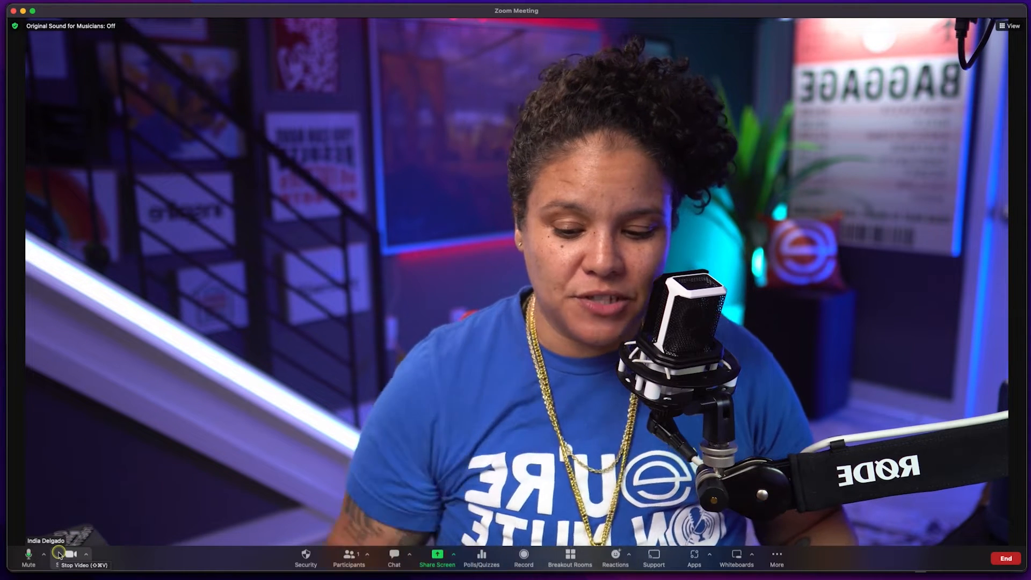
# Step: Mute and then unmute the microphone from the Zoom meeting toolbar
pyautogui.click(28, 554)
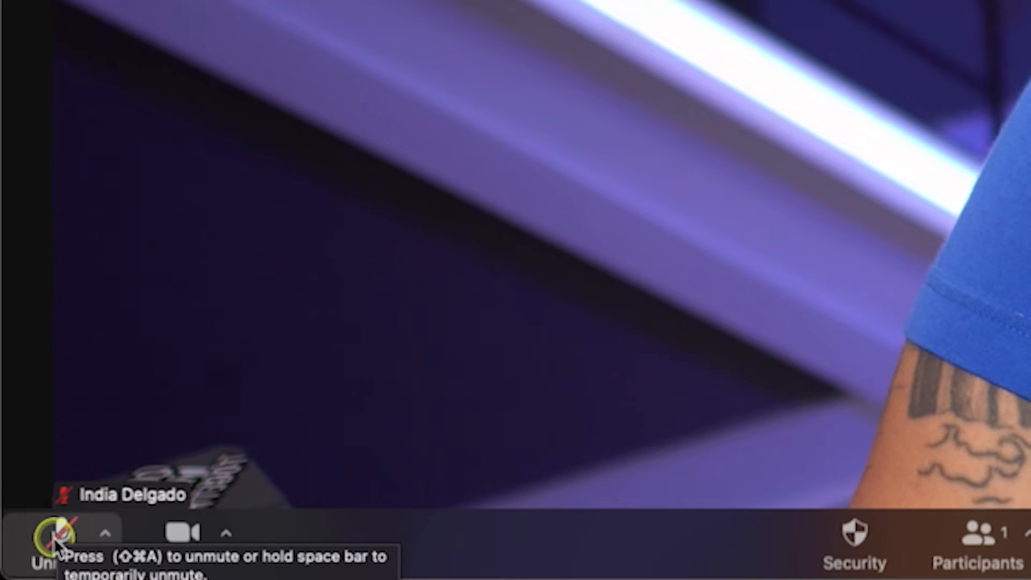
pyautogui.click(51, 531)
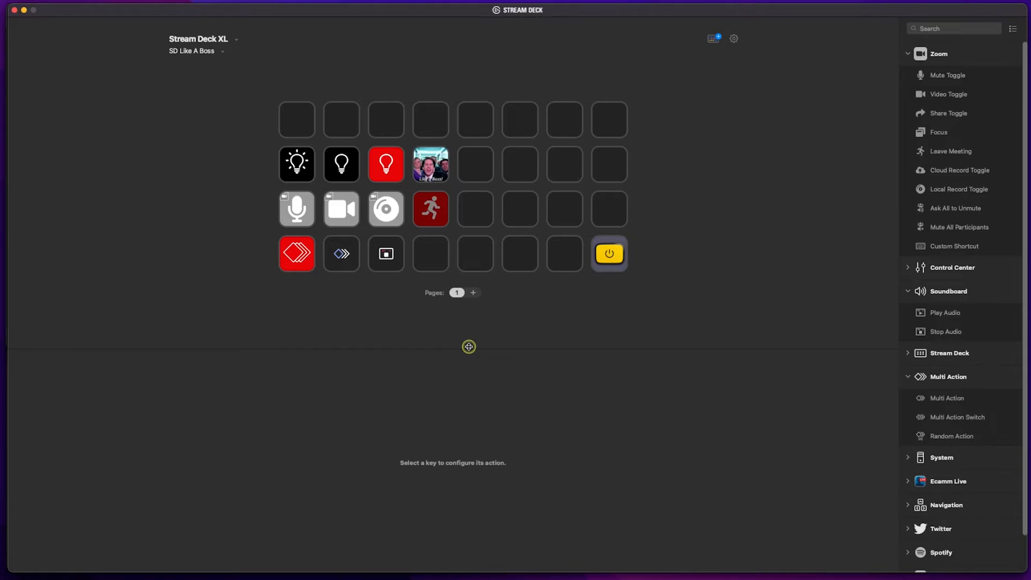
pyautogui.moveTo(208, 45)
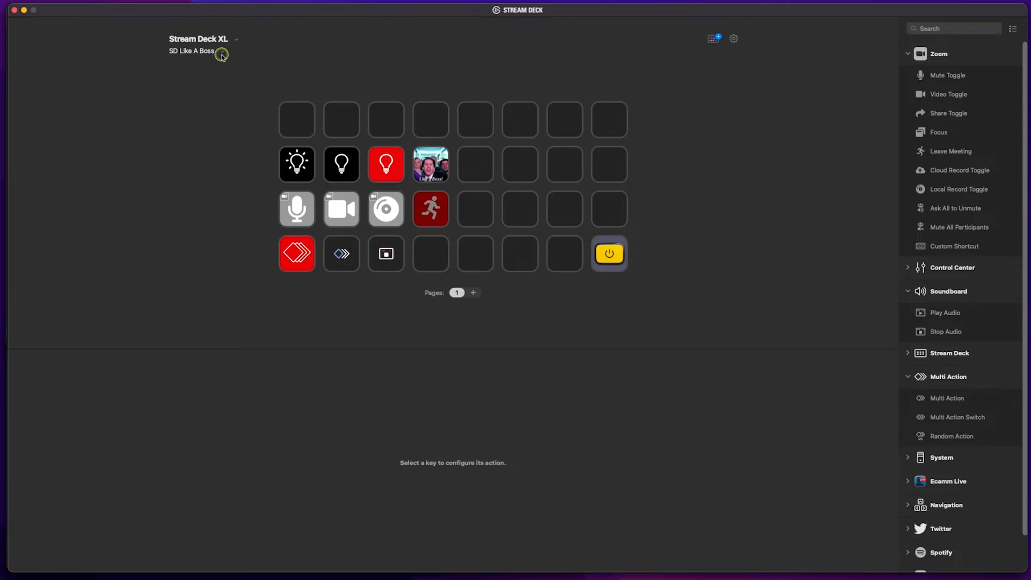
# Step: Rename the SD Like A Boss profile to ZOOM in the Profiles preferences
pyautogui.click(222, 51)
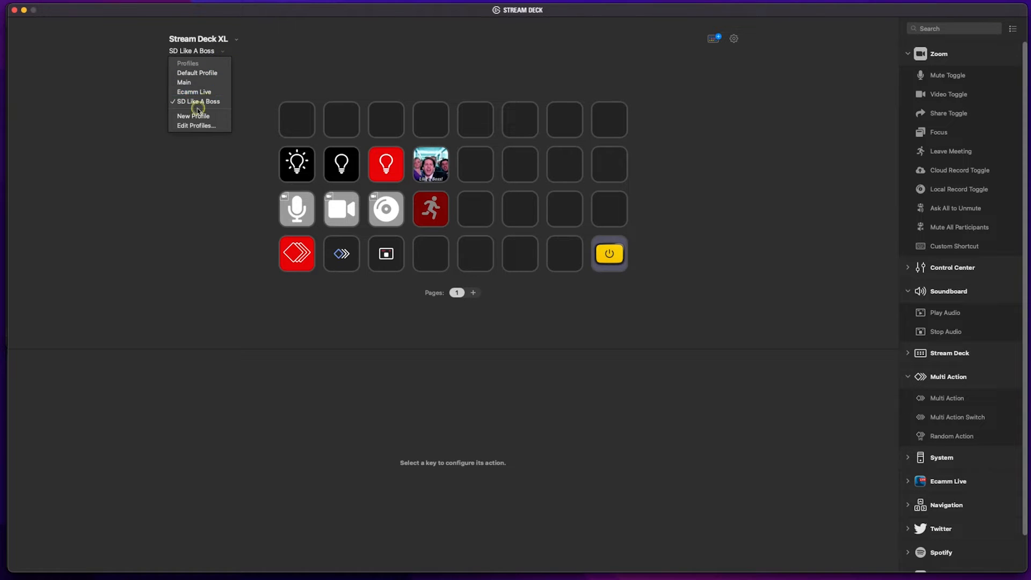
pyautogui.moveTo(193, 116)
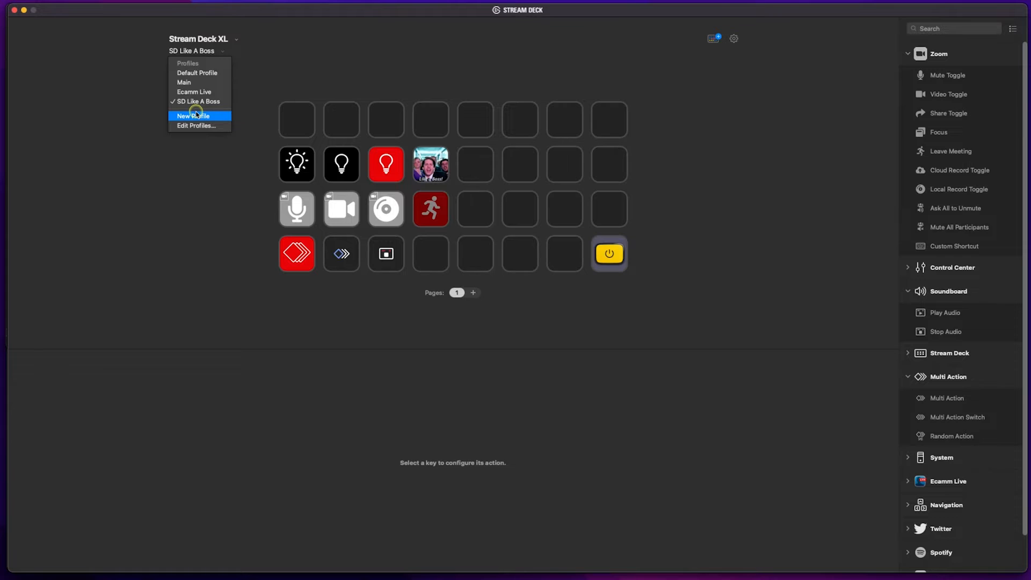
pyautogui.moveTo(195, 126)
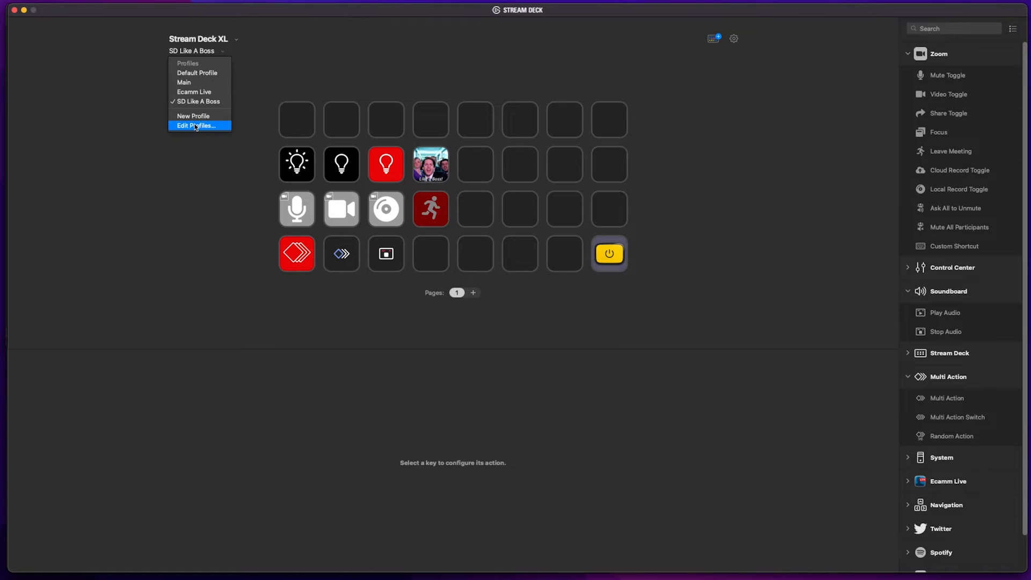
pyautogui.click(195, 126)
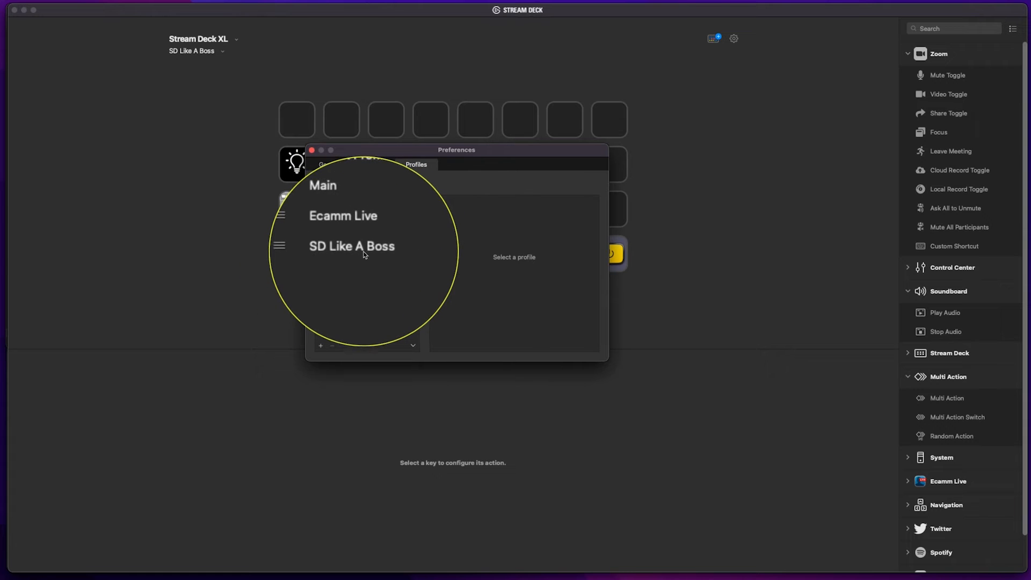
pyautogui.click(352, 248)
pyautogui.write('ZOOM')
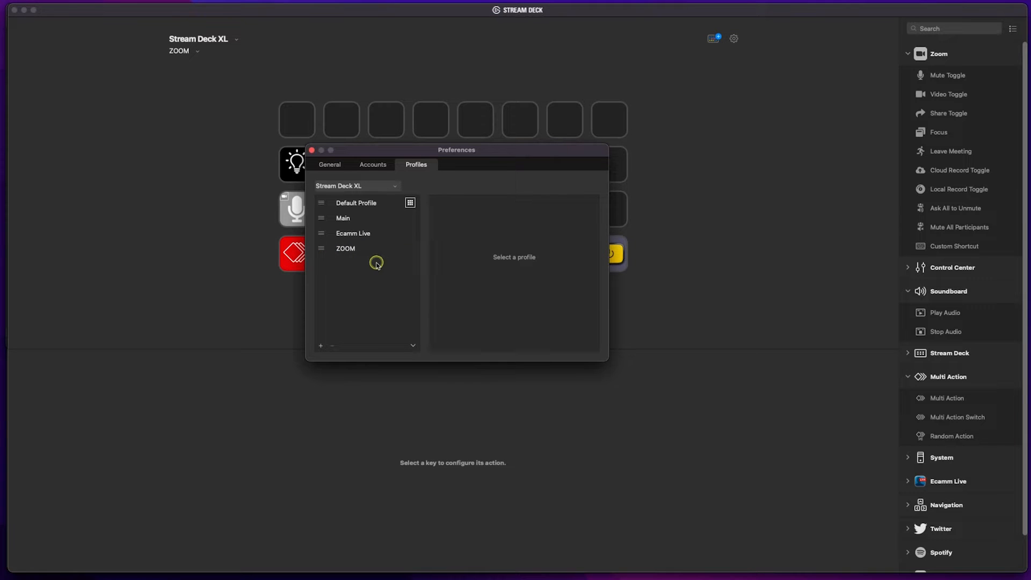
# Step: Set the ZOOM profile to switch automatically for zoom.us and close Preferences
pyautogui.click(345, 249)
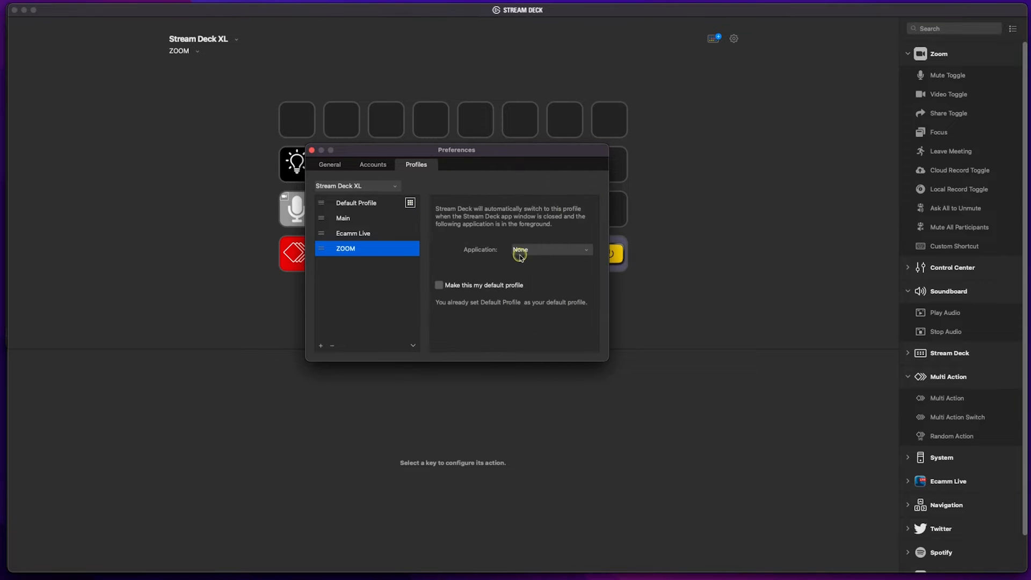
pyautogui.click(551, 249)
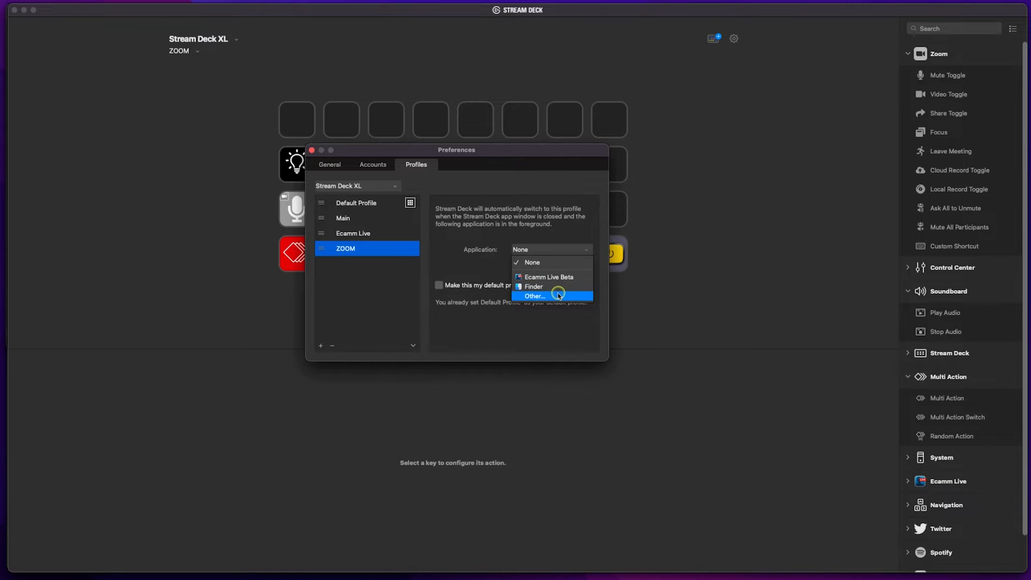
pyautogui.click(535, 297)
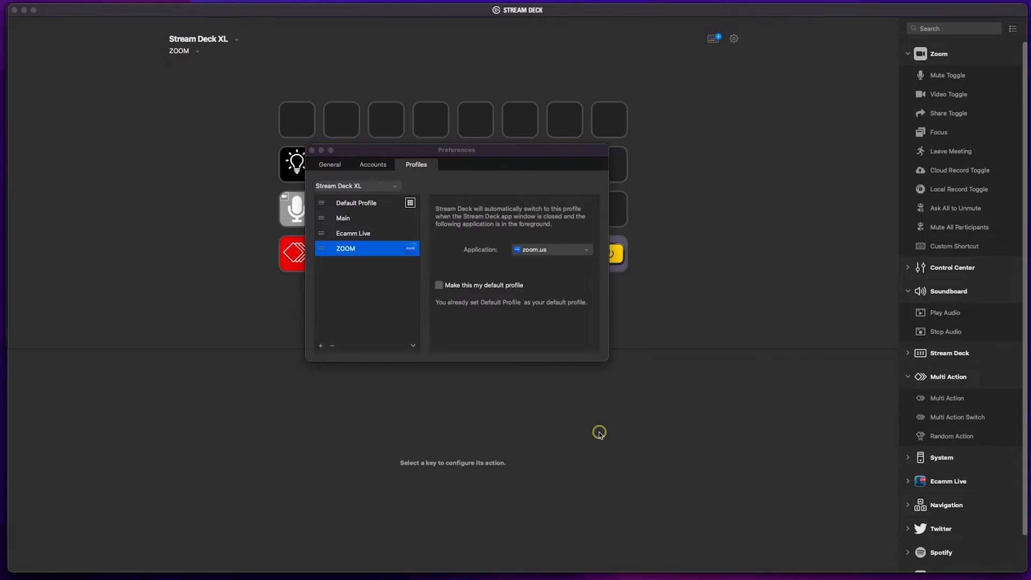
pyautogui.moveTo(554, 291)
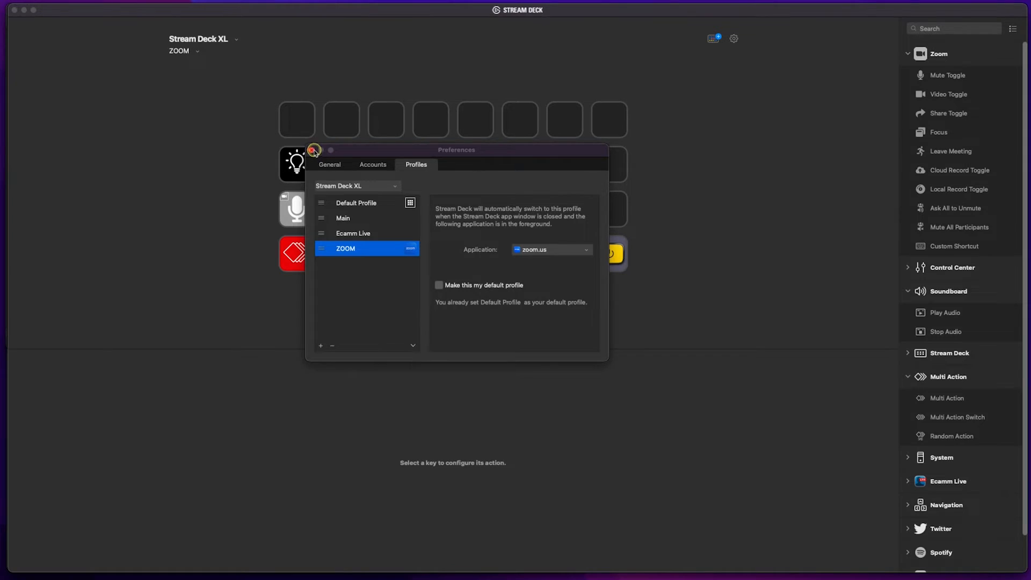
pyautogui.click(314, 150)
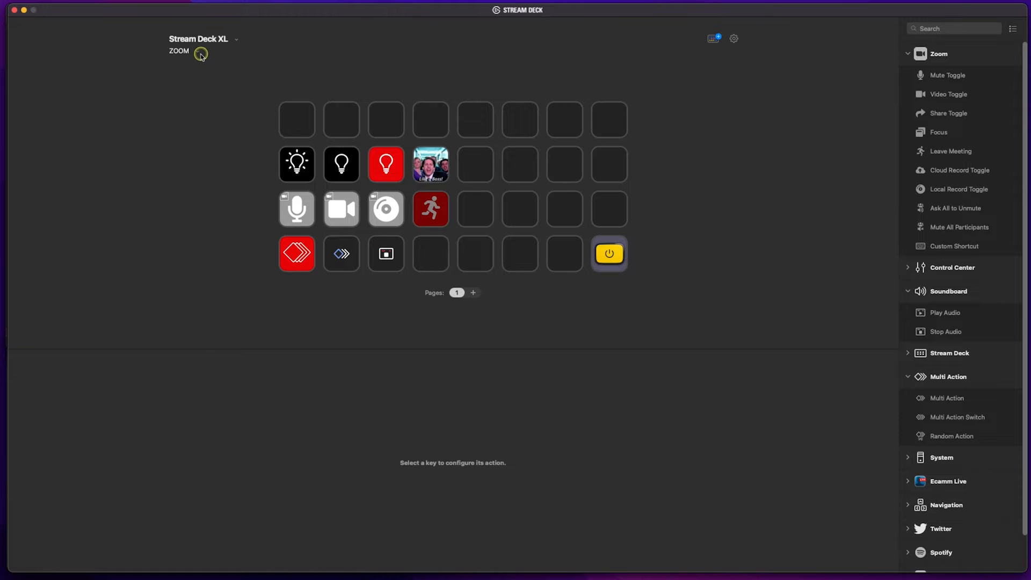
# Step: Reopen the Stream Deck Store showing the zoom plugin results
pyautogui.click(195, 50)
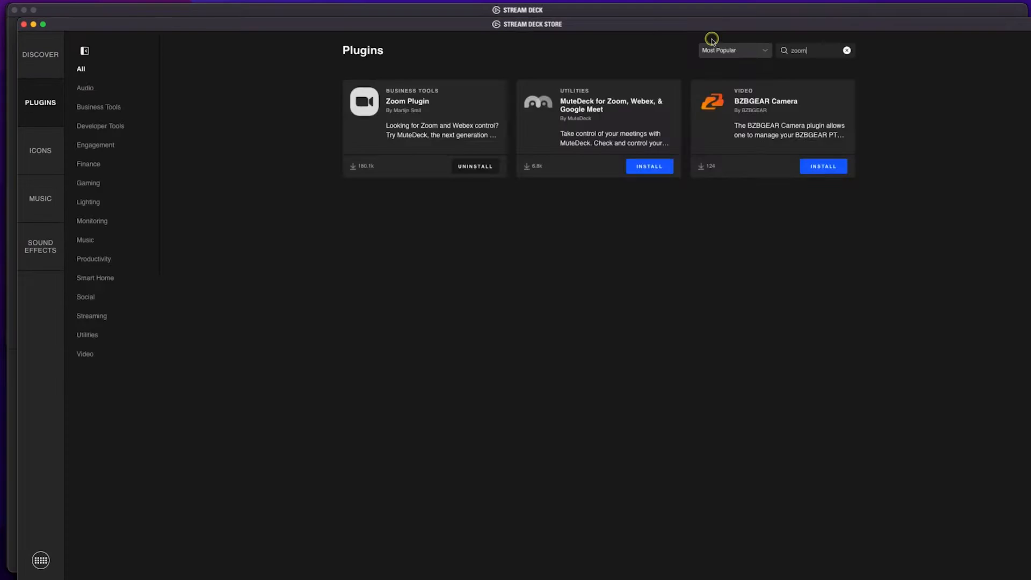
# Step: Filter Store music to Corporate and Chill Out genres and download Sunny Morning (Instrumental)
pyautogui.click(39, 55)
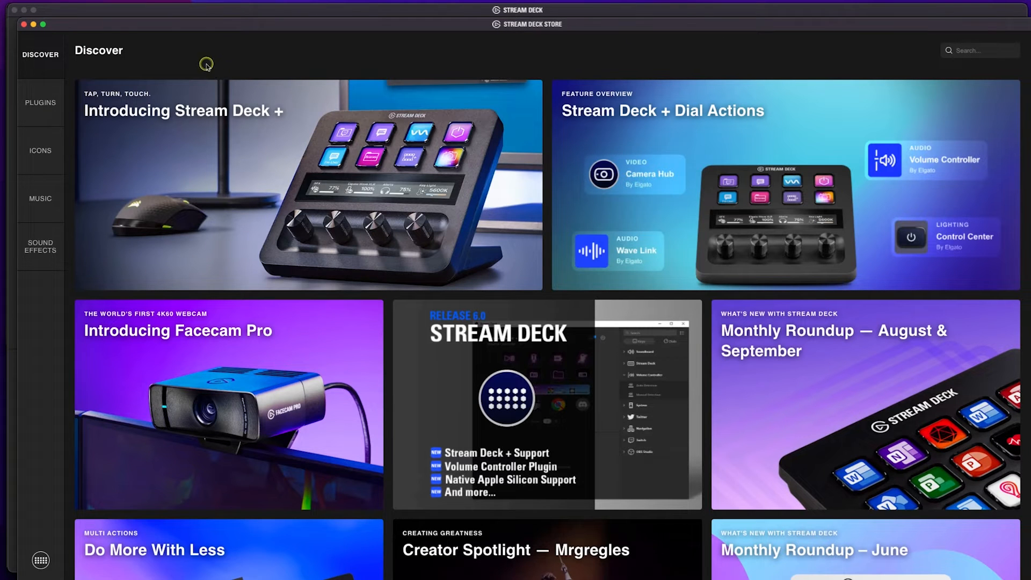
pyautogui.moveTo(78, 138)
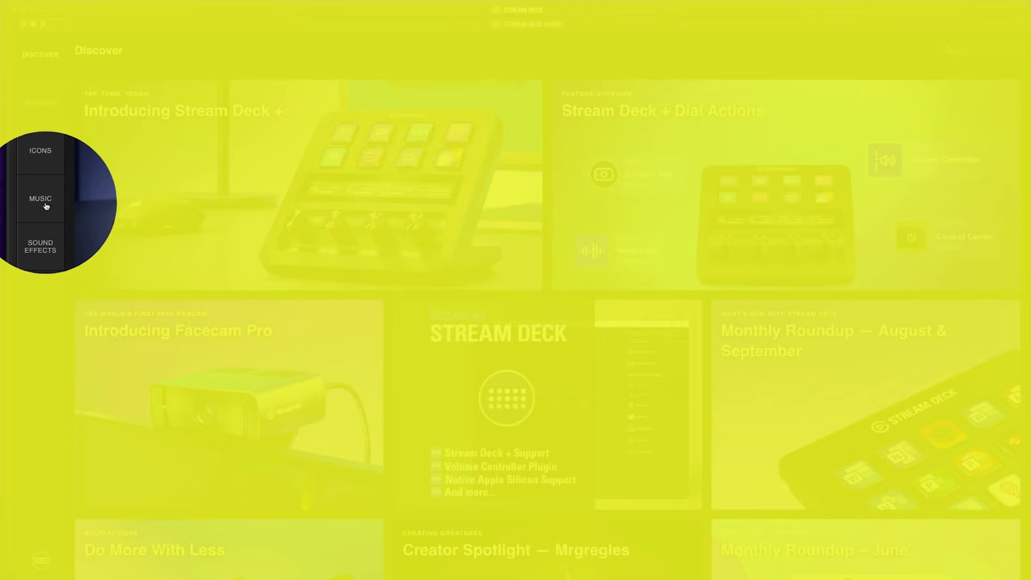
pyautogui.click(39, 199)
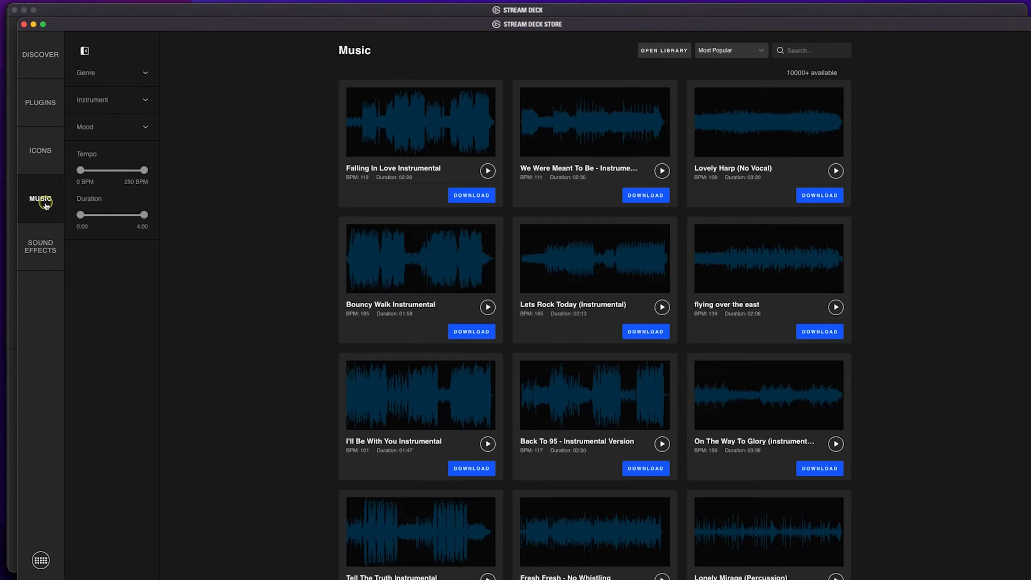
pyautogui.click(111, 72)
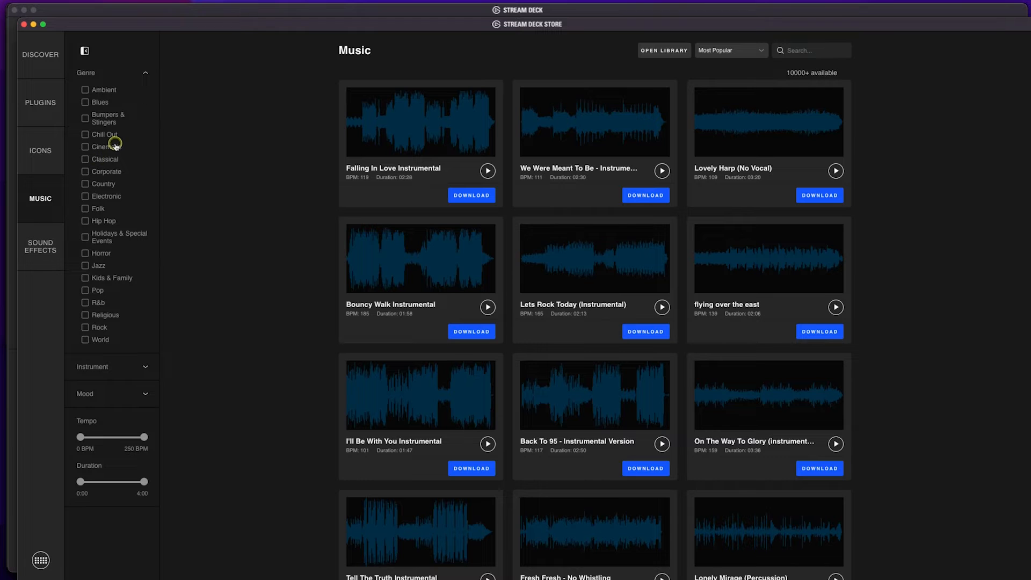
pyautogui.click(85, 170)
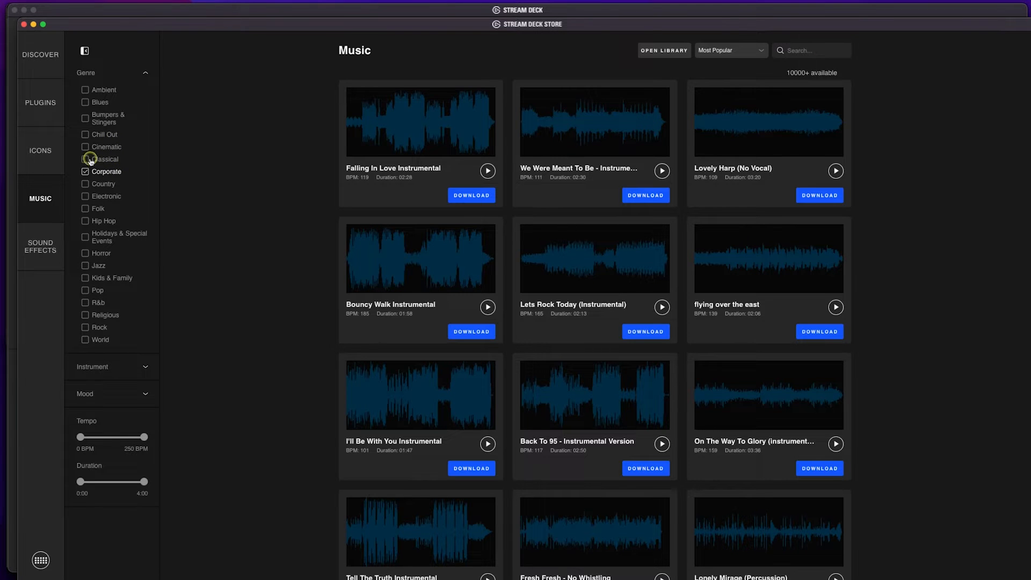
pyautogui.click(86, 135)
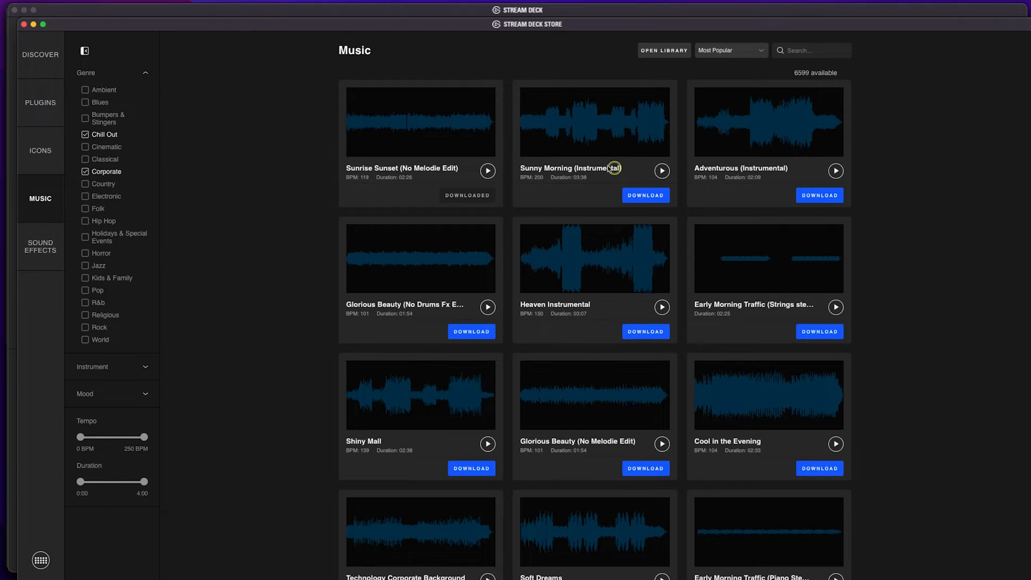
pyautogui.moveTo(653, 194)
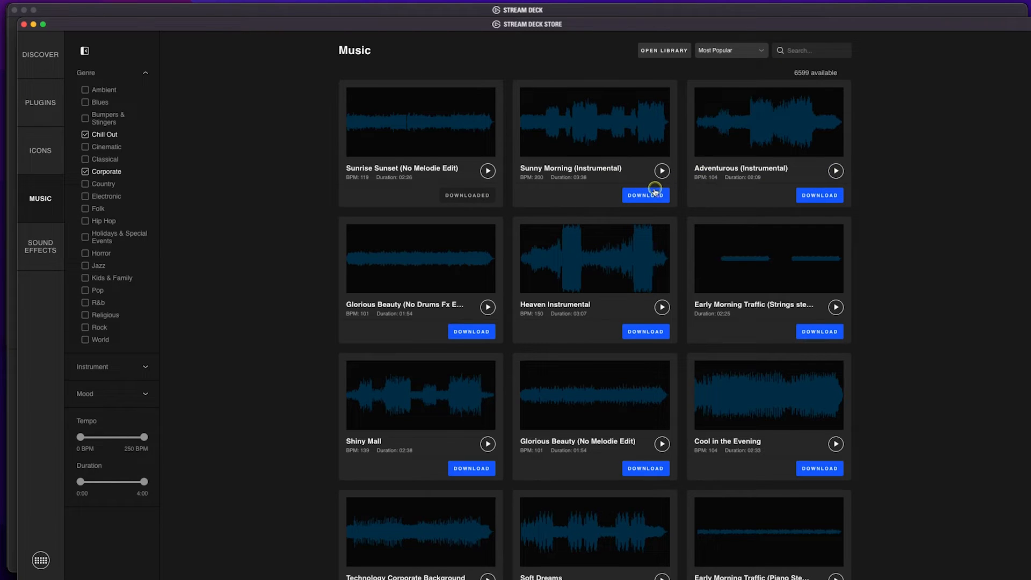
pyautogui.click(644, 195)
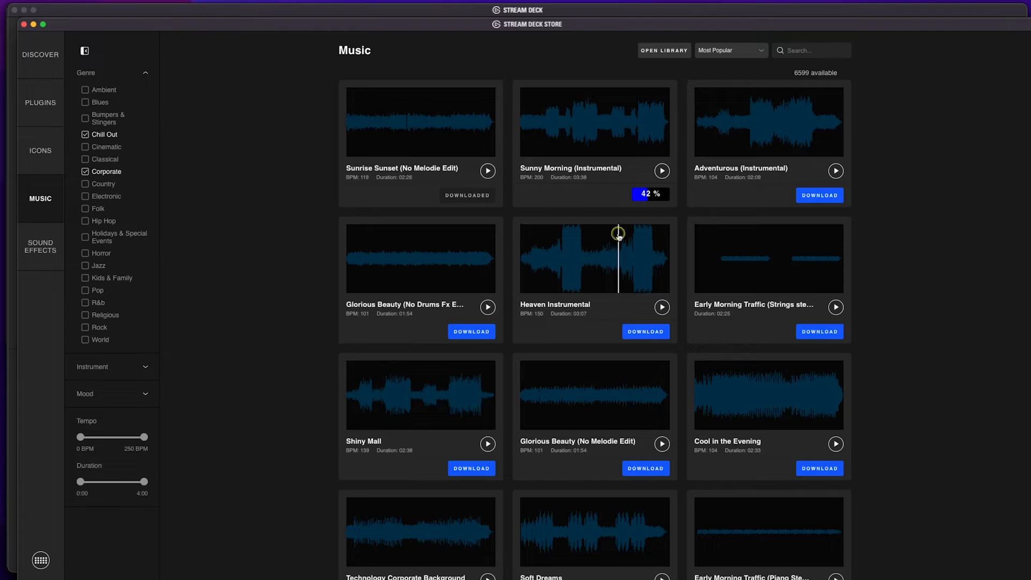
pyautogui.moveTo(20, 34)
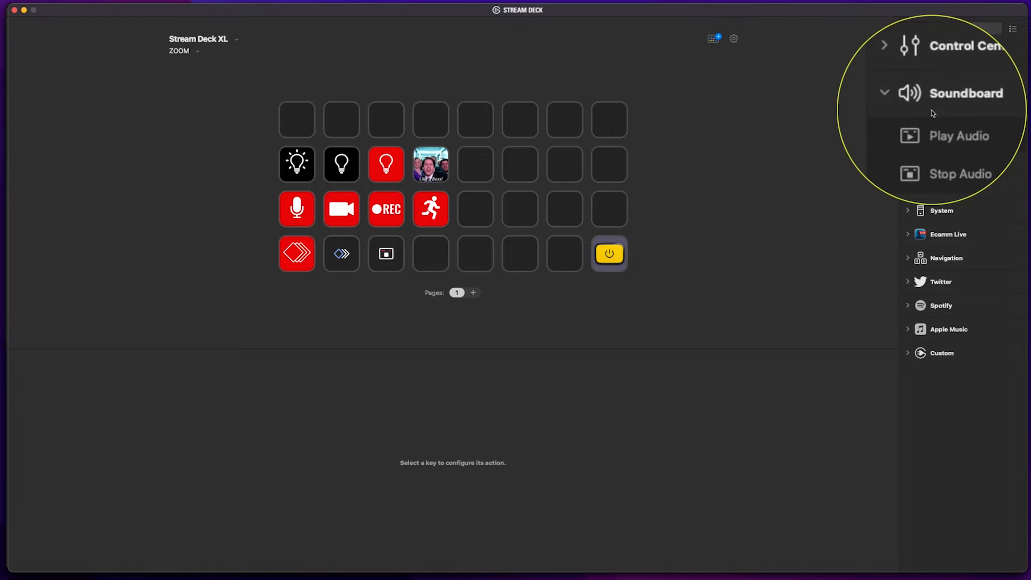
# Step: Scroll the actions list to the Soundboard category with Play Audio and Stop Audio
pyautogui.scroll(-3)
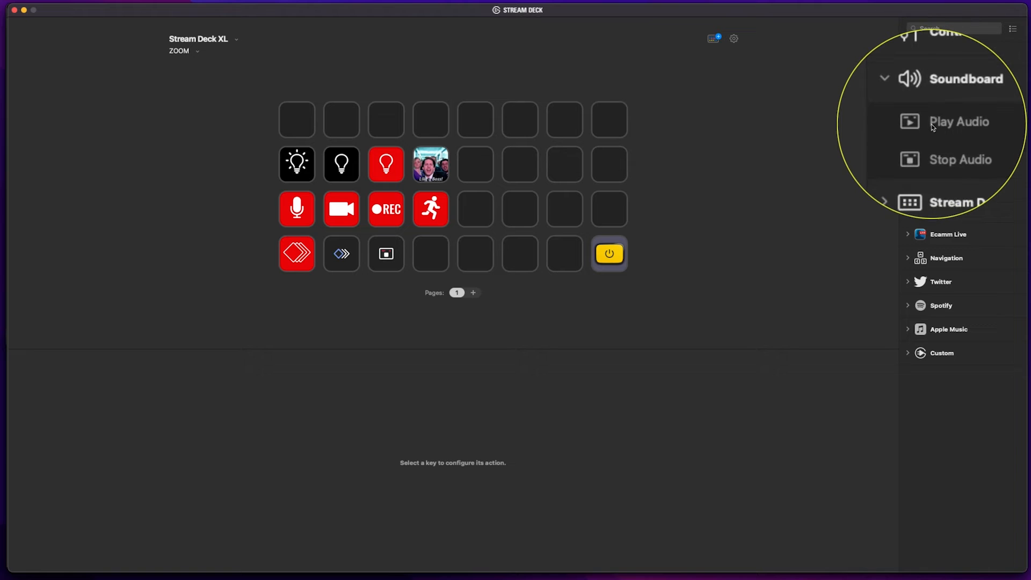
pyautogui.moveTo(959, 121)
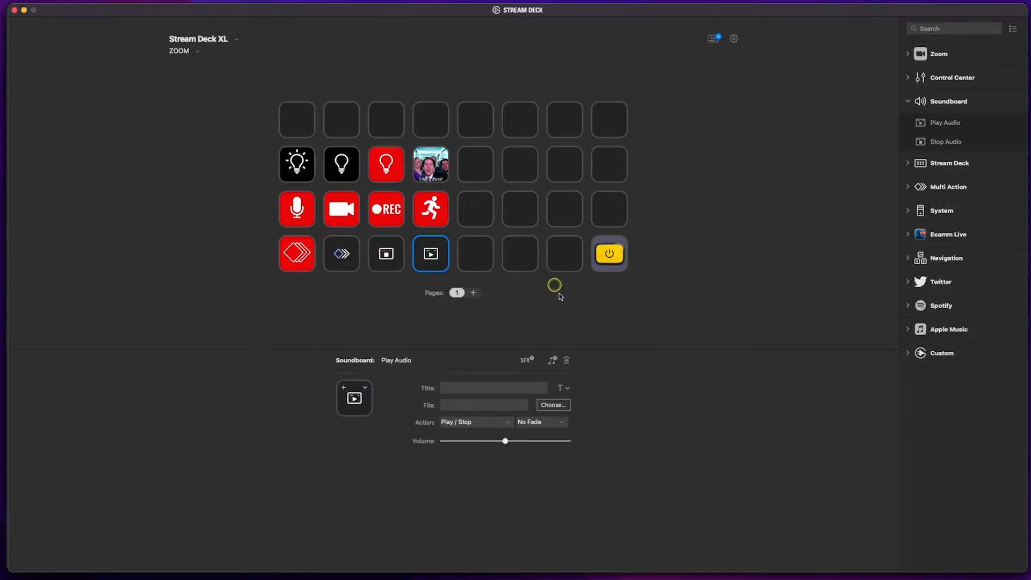
pyautogui.moveTo(474, 490)
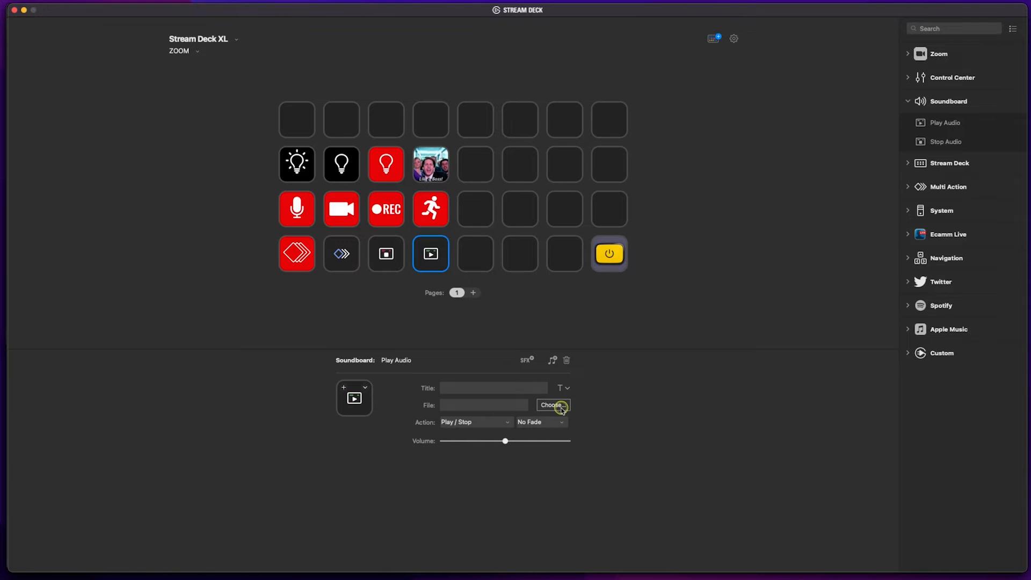
# Step: Choose the downloaded Sunny Morning track as the Play Audio key's file
pyautogui.click(553, 405)
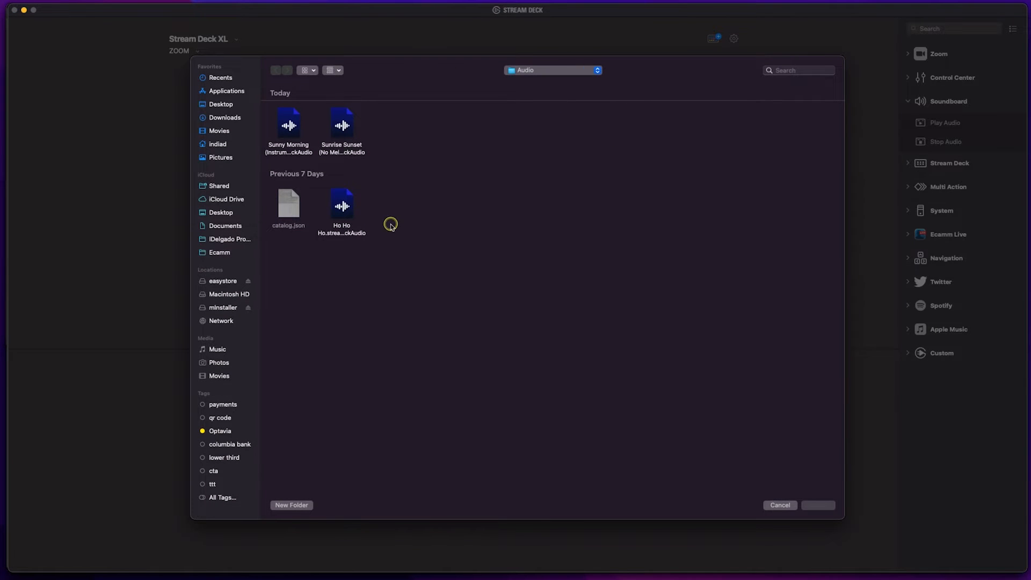
pyautogui.moveTo(390, 225)
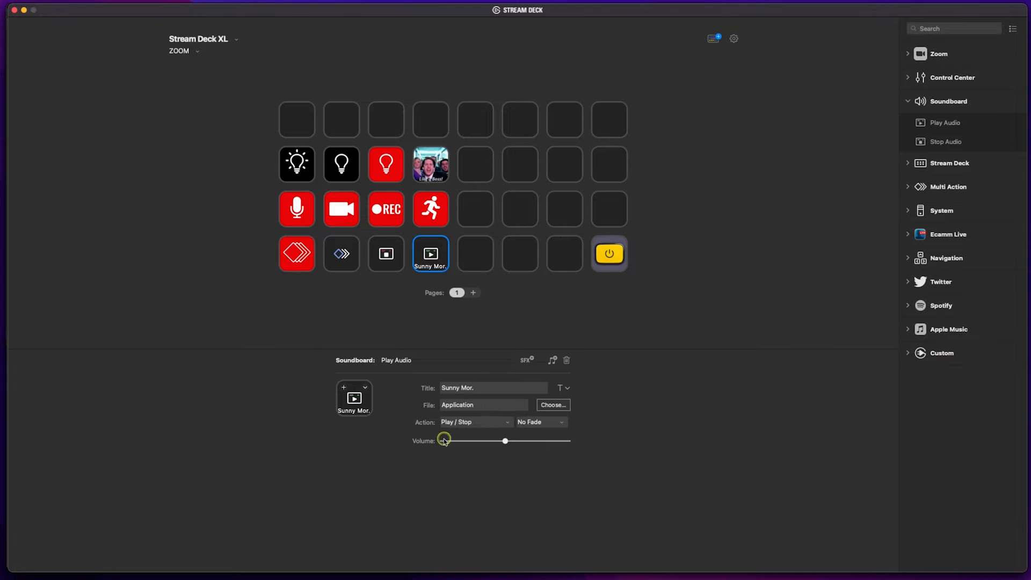
pyautogui.click(539, 421)
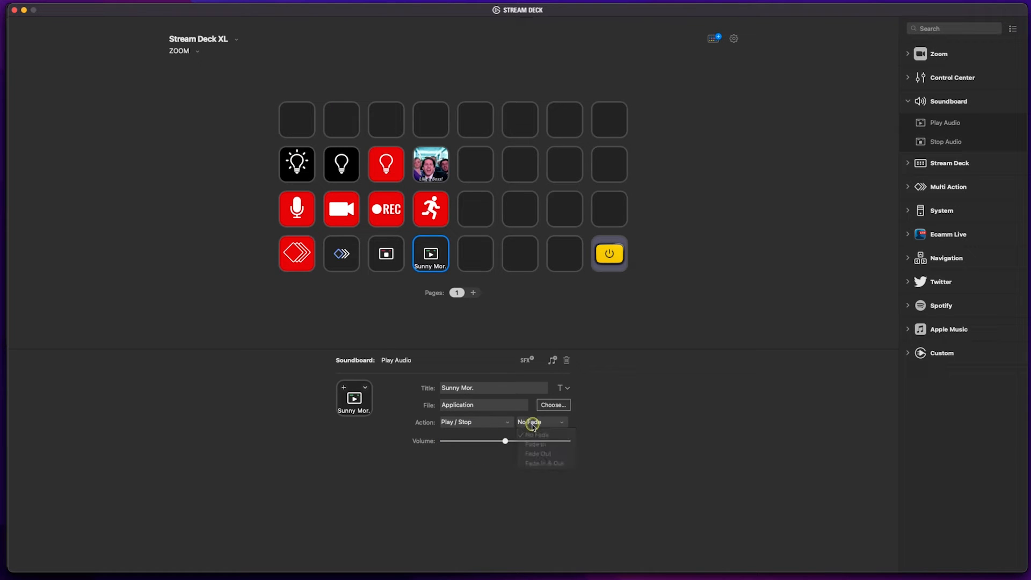
pyautogui.click(537, 434)
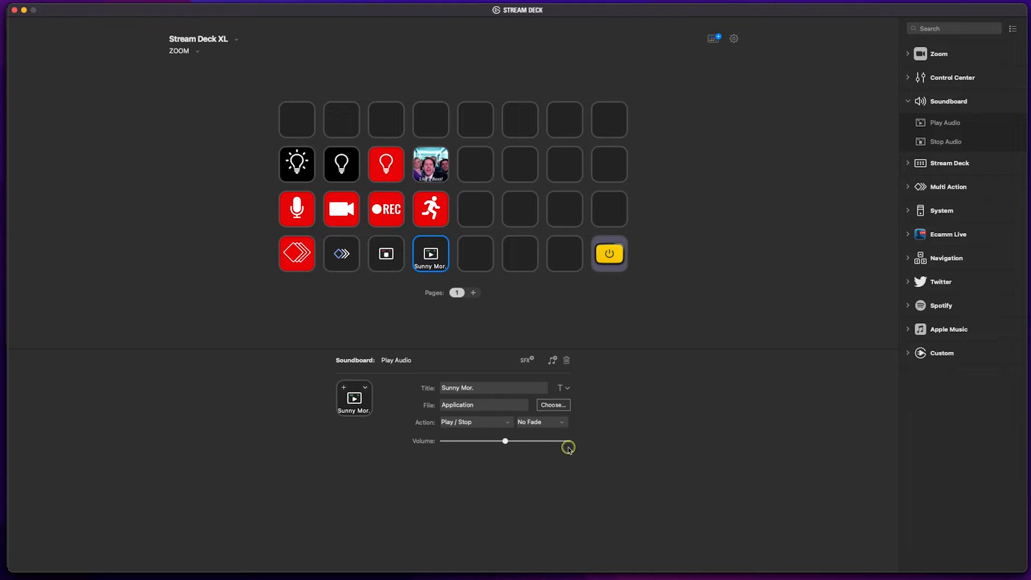
pyautogui.moveTo(552, 434)
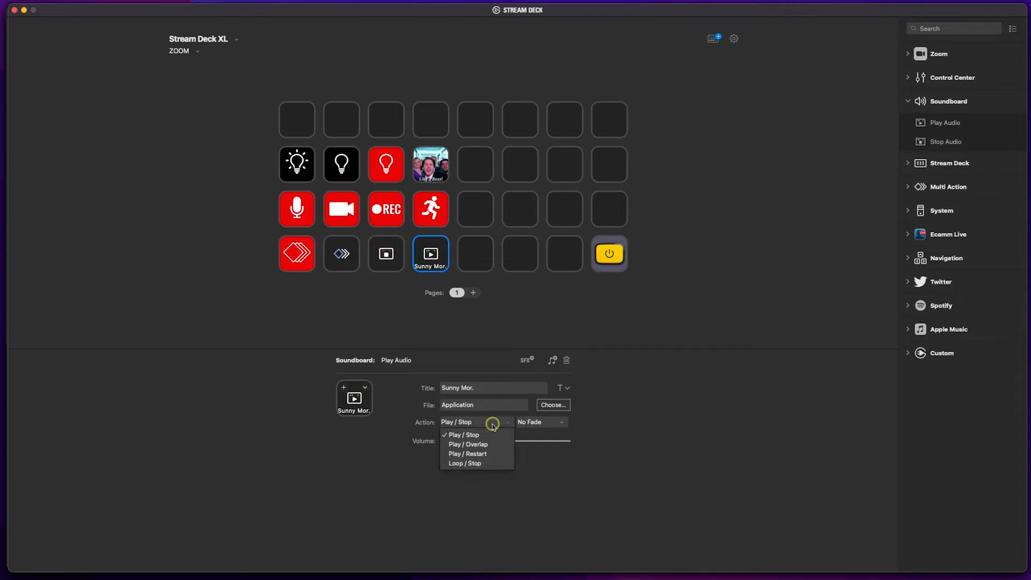
pyautogui.moveTo(494, 425)
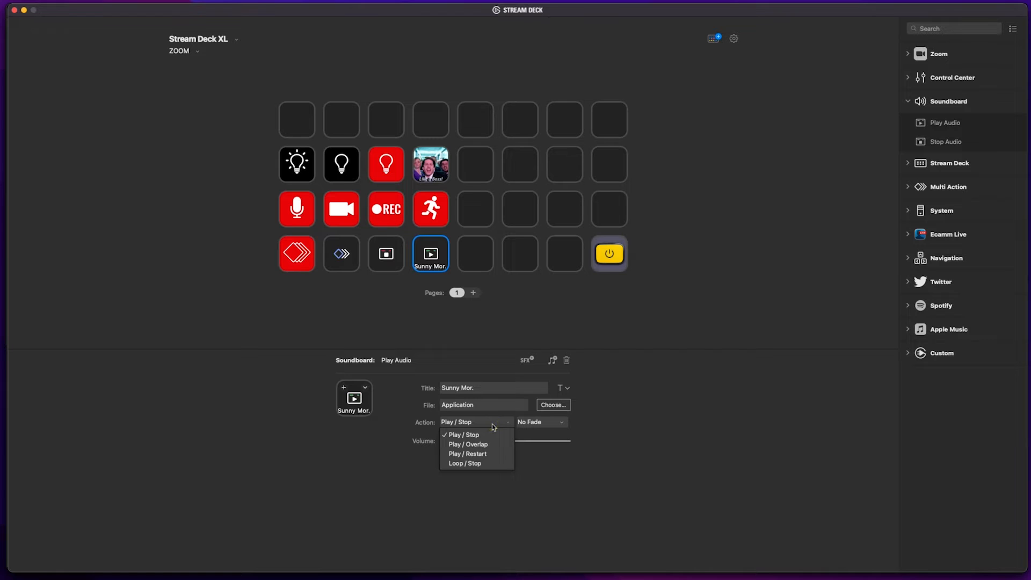